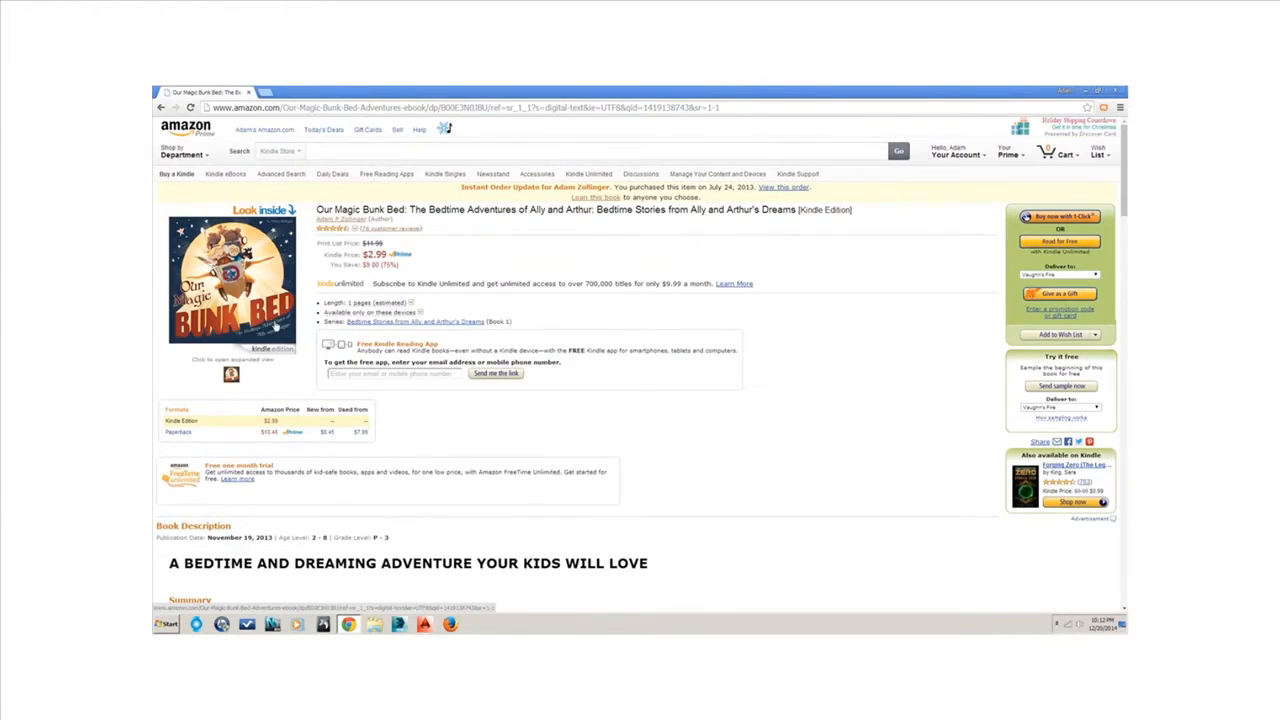
Open the '76 customer reviews' page for the Kindle book 'Our Magic Bunk Bed'
left_click(240, 210)
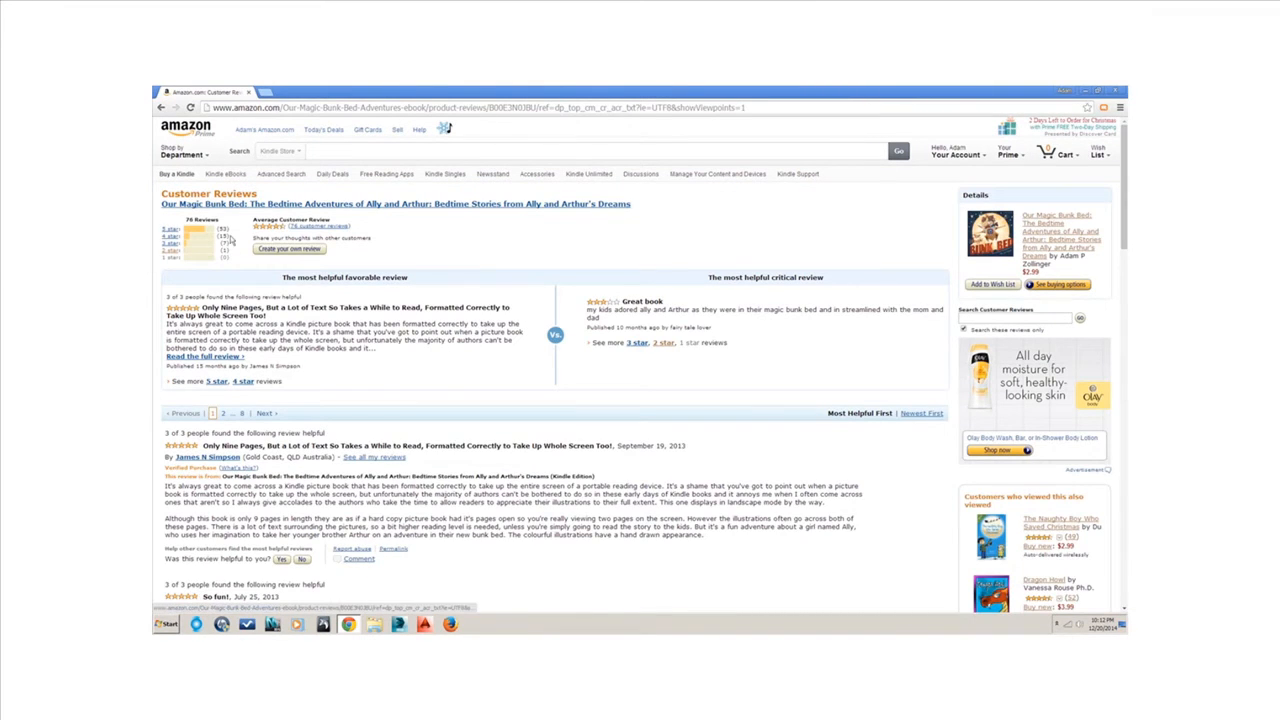
Scroll down to reviews like 'Fun for the little ones' and 'Great book'
scroll("down", 3)
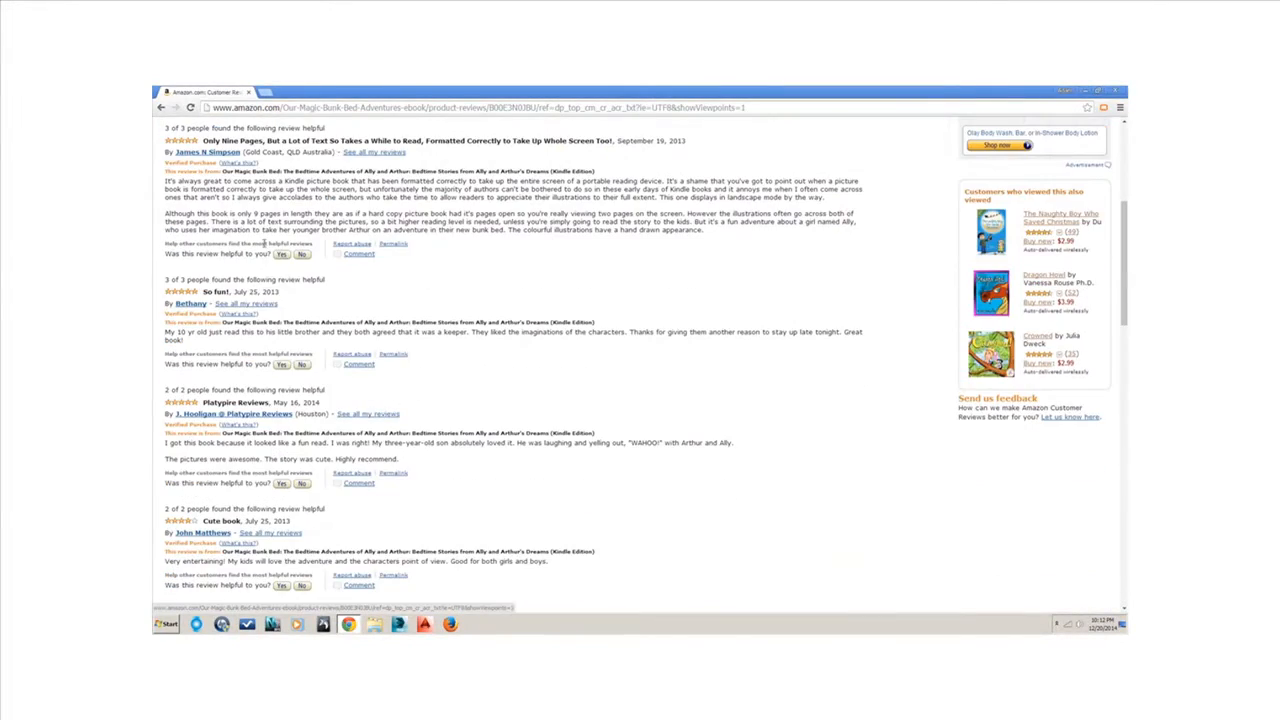
scroll("down", 3)
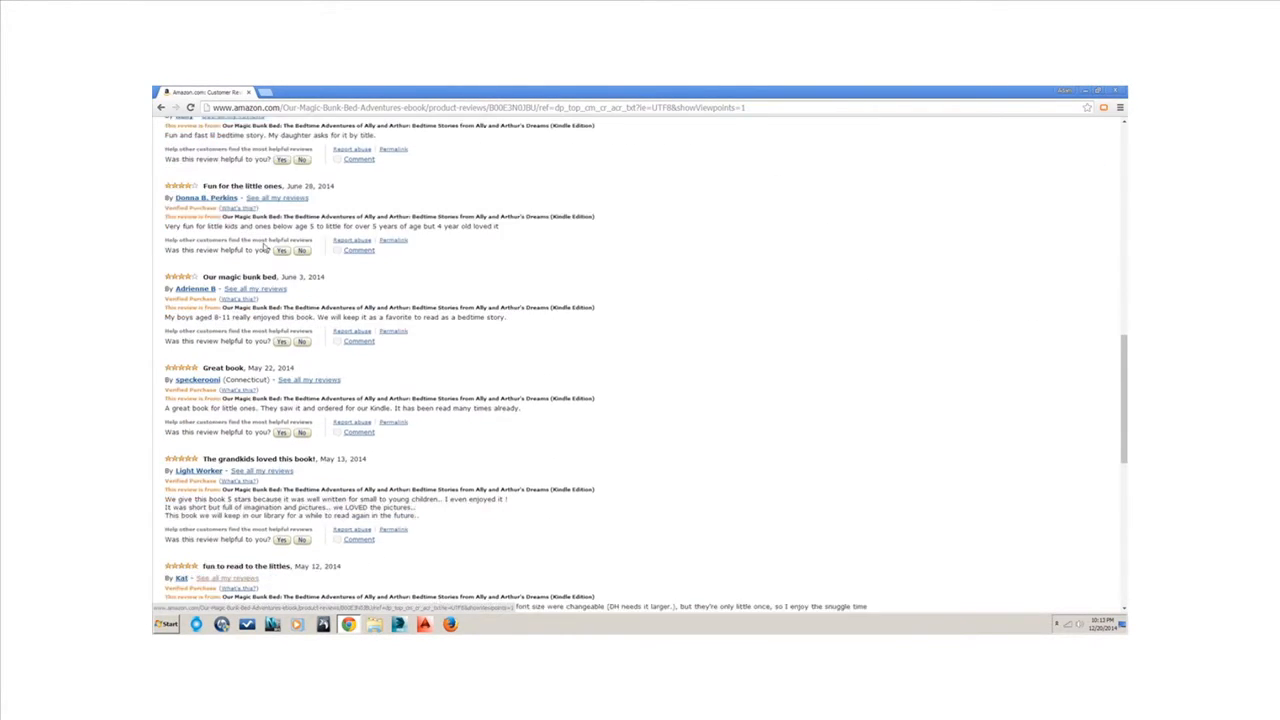